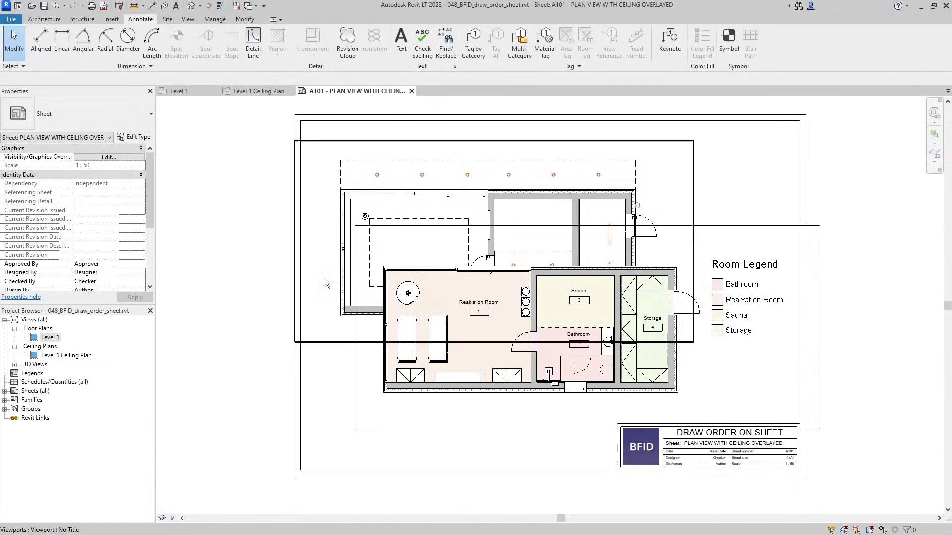
{"action": "mouse_move", "coordinate": [405, 210]}
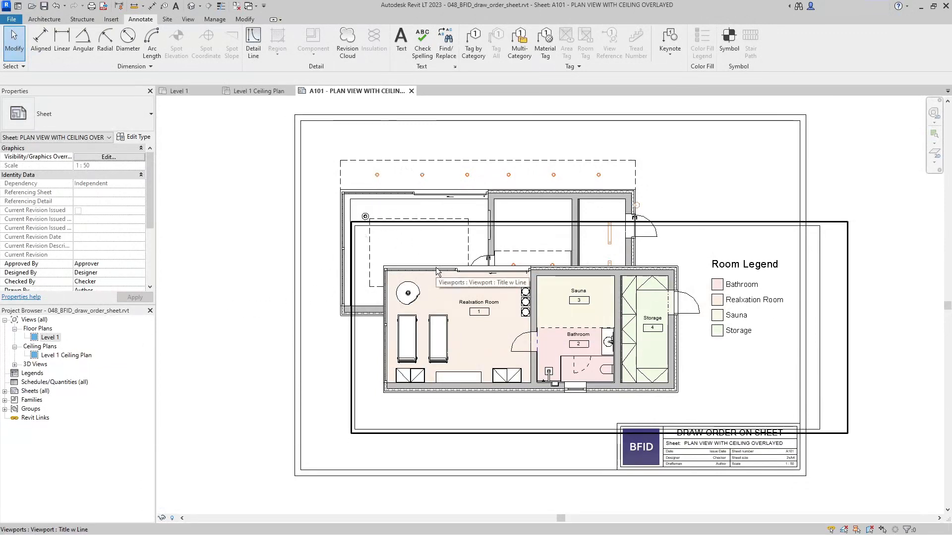
View the Level 1 floor plan, then switch to the Level 1 ceiling plan view.
{"action": "left_click", "coordinate": [436, 271]}
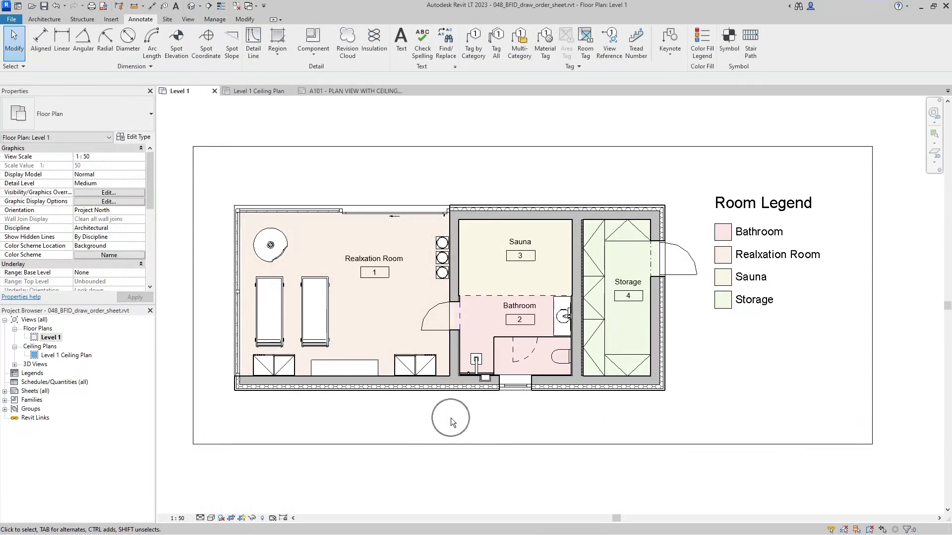
{"action": "left_click", "coordinate": [257, 90]}
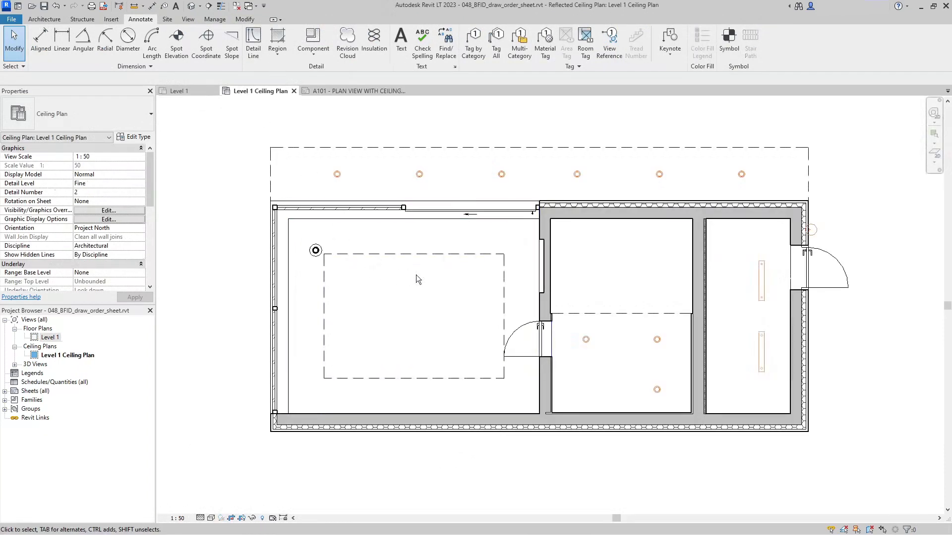
{"action": "mouse_move", "coordinate": [467, 277]}
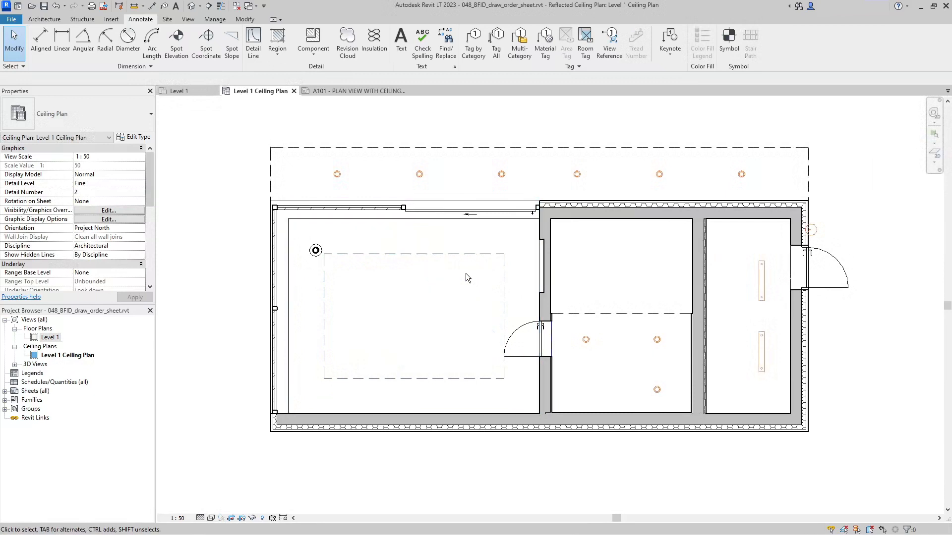
{"action": "mouse_move", "coordinate": [377, 135]}
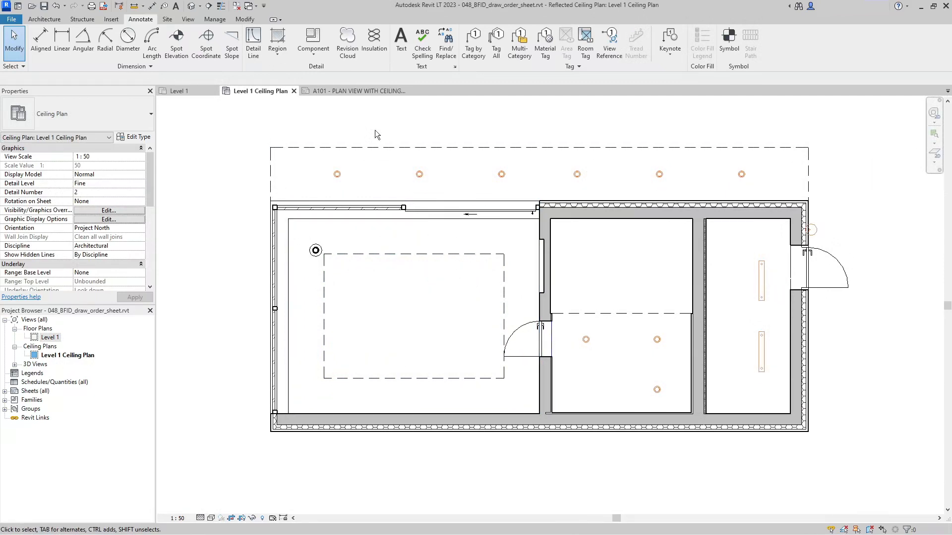
Return to sheet A101 and select the floor plan viewport on it.
{"action": "left_click", "coordinate": [356, 90]}
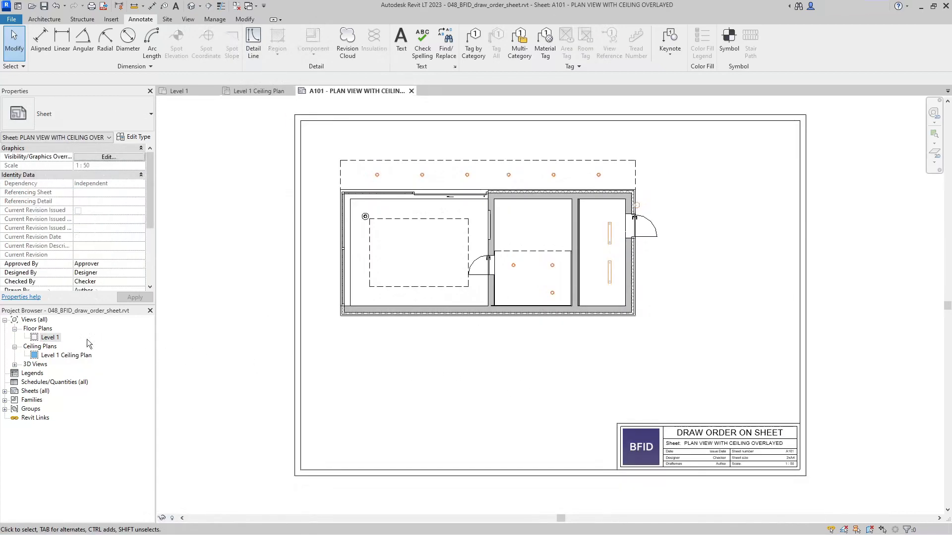
{"action": "left_click", "coordinate": [48, 337]}
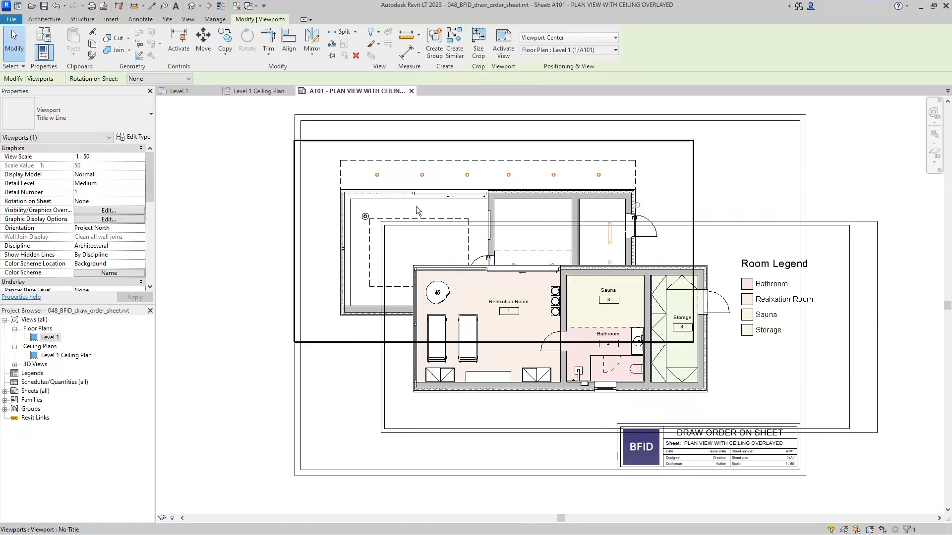
{"action": "mouse_move", "coordinate": [423, 205]}
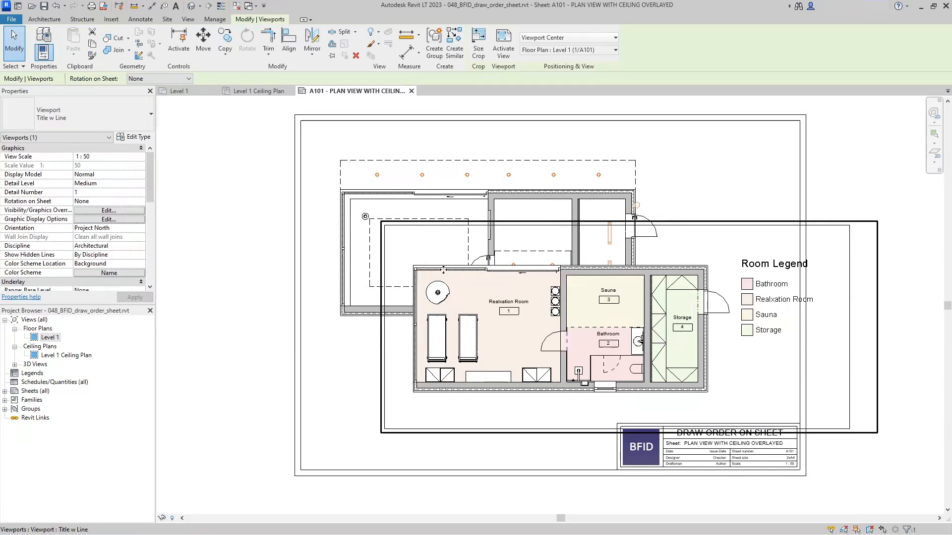
{"action": "mouse_move", "coordinate": [444, 270]}
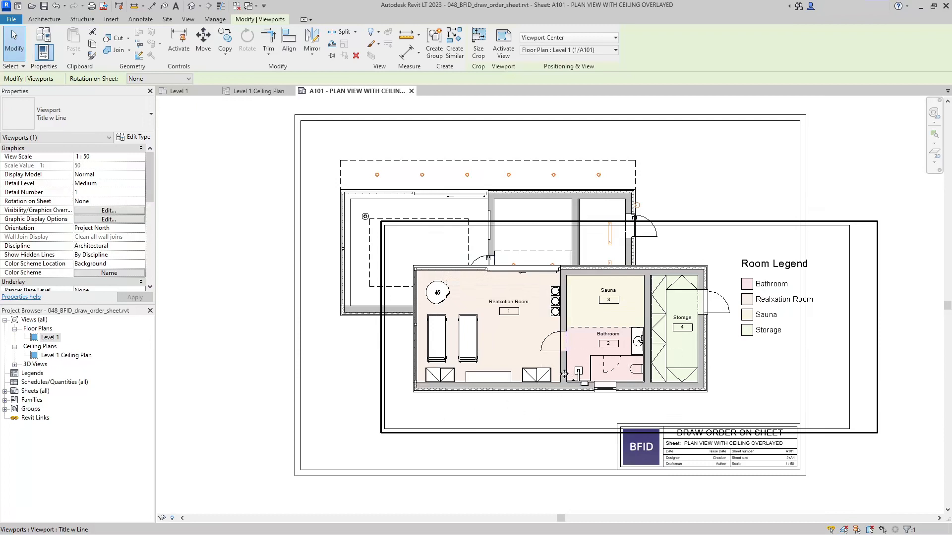
Clear the current viewport selection on sheet A101.
{"action": "left_click", "coordinate": [141, 18]}
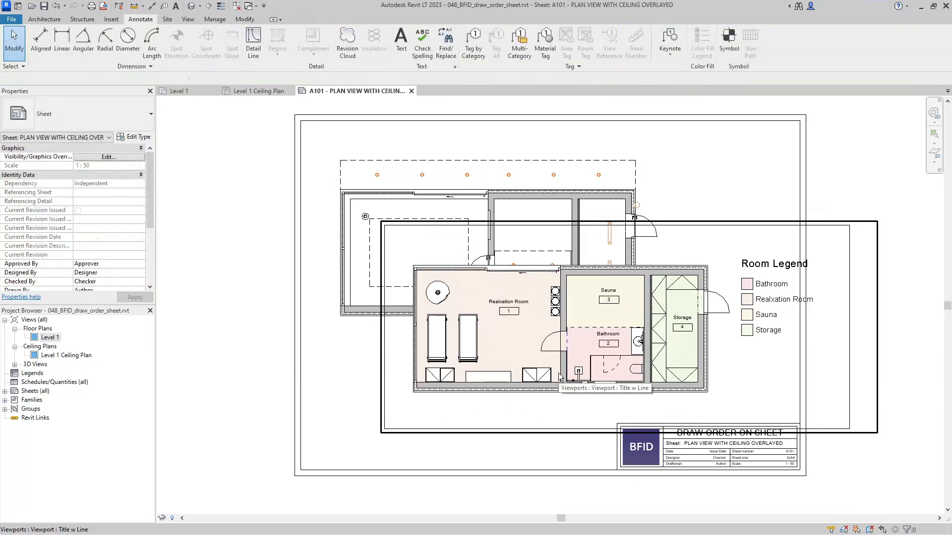
{"action": "mouse_move", "coordinate": [527, 277]}
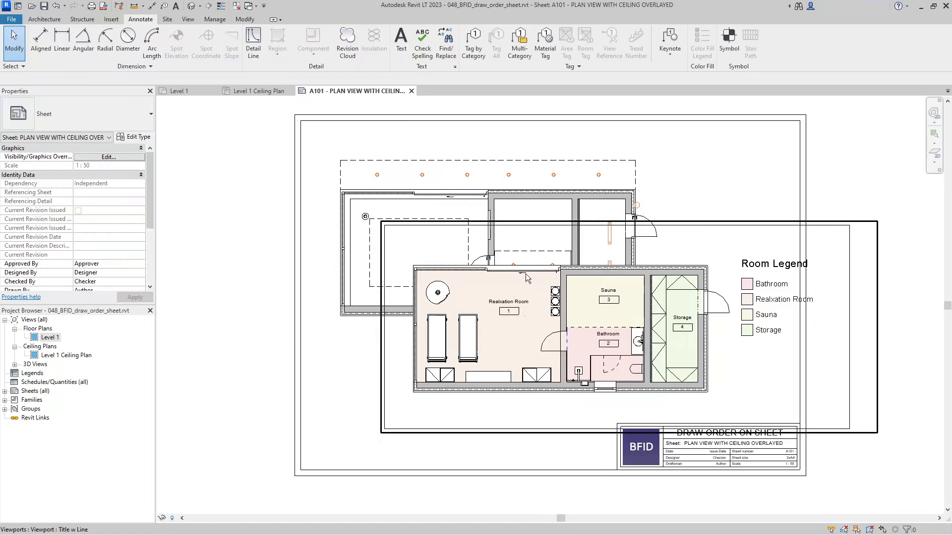
{"action": "mouse_move", "coordinate": [516, 251]}
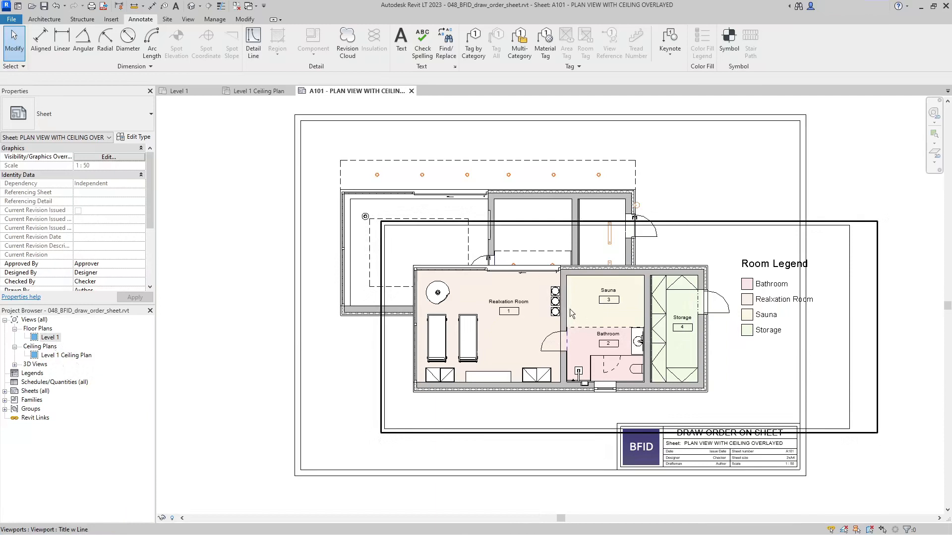
{"action": "mouse_move", "coordinate": [527, 248]}
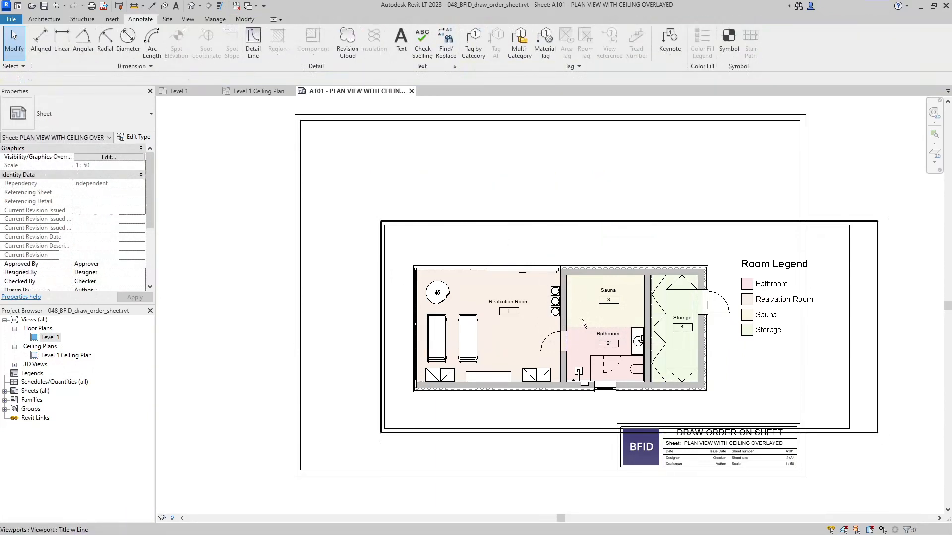
Place the Level 1 ceiling plan viewport over the floor plan, then deselect it.
{"action": "left_click", "coordinate": [583, 322]}
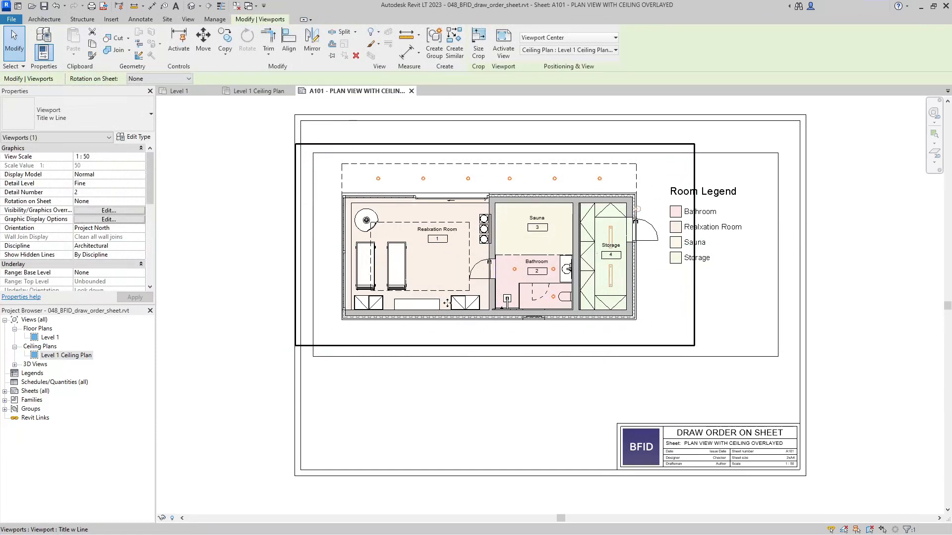
{"action": "mouse_move", "coordinate": [444, 267]}
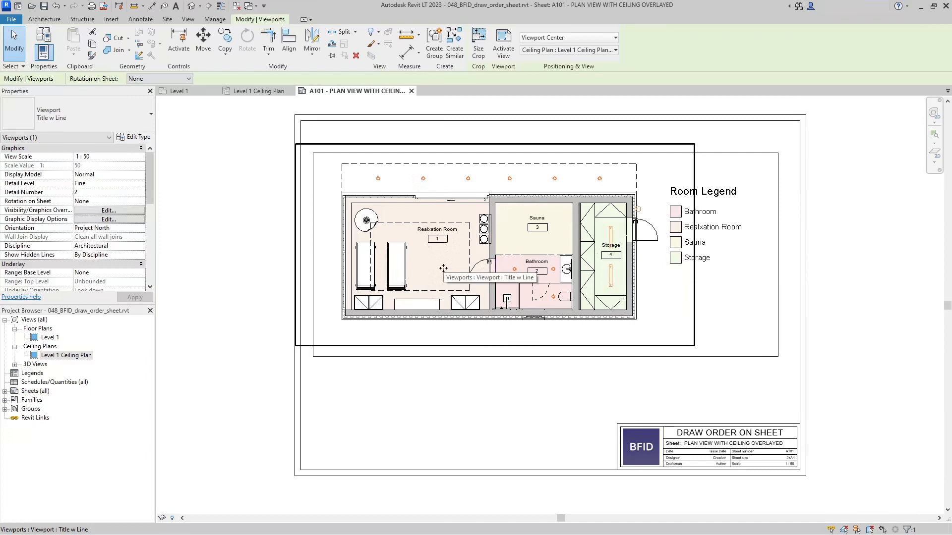
{"action": "left_click", "coordinate": [141, 19]}
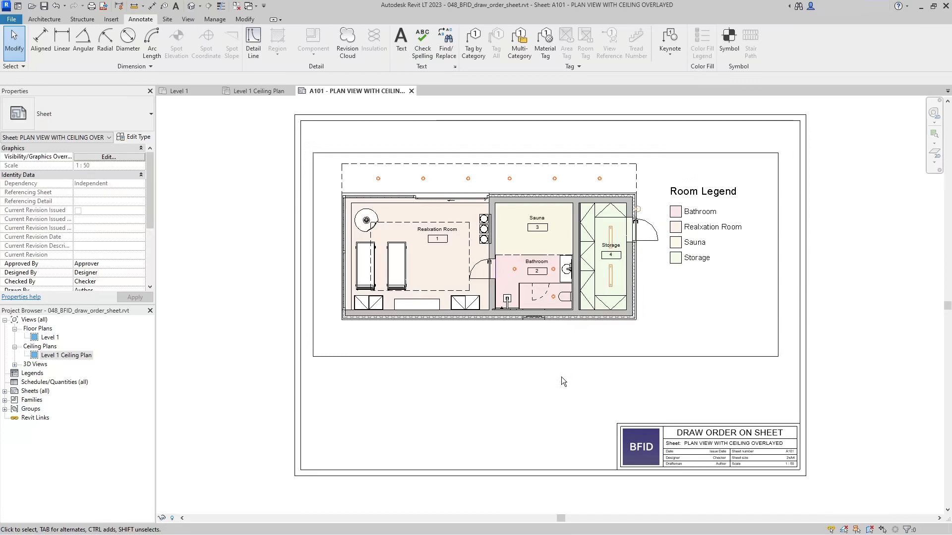
{"action": "mouse_move", "coordinate": [561, 381]}
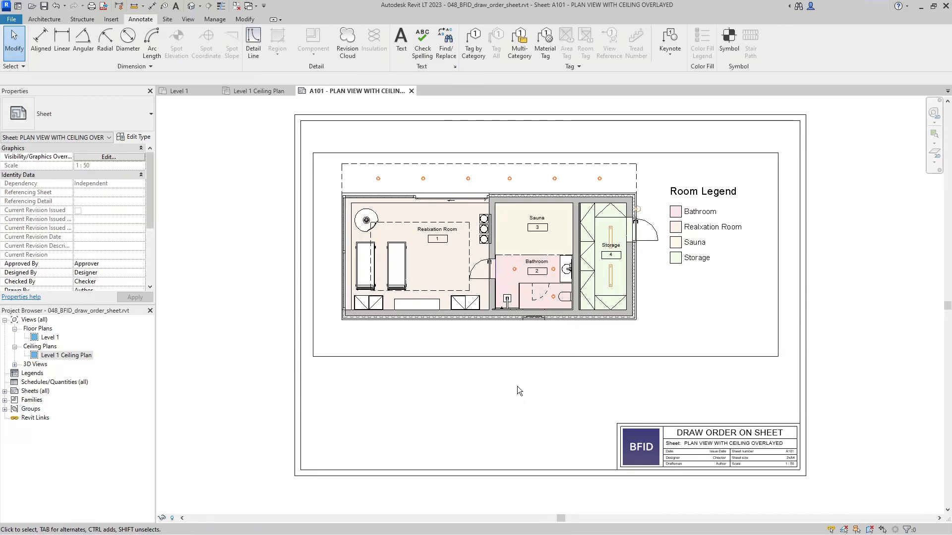
{"action": "mouse_move", "coordinate": [518, 388]}
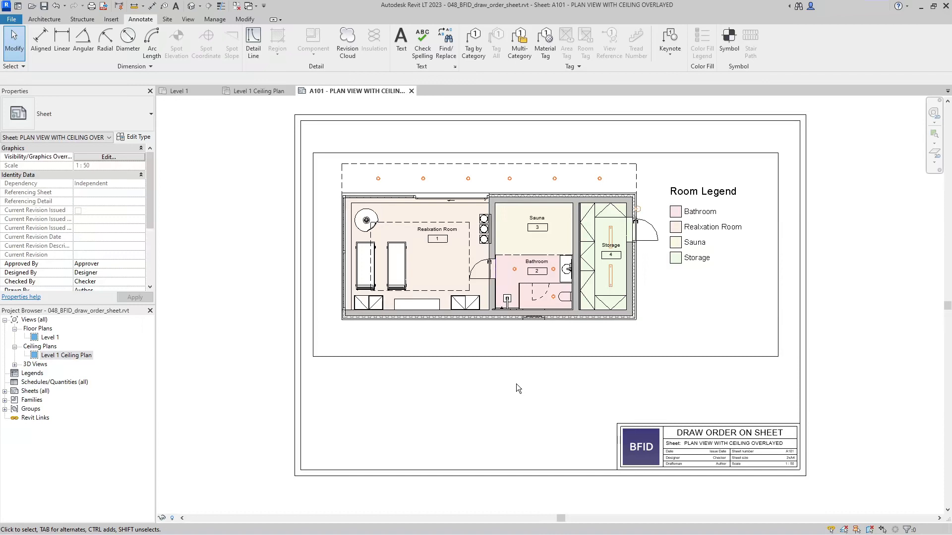
{"action": "mouse_move", "coordinate": [519, 371]}
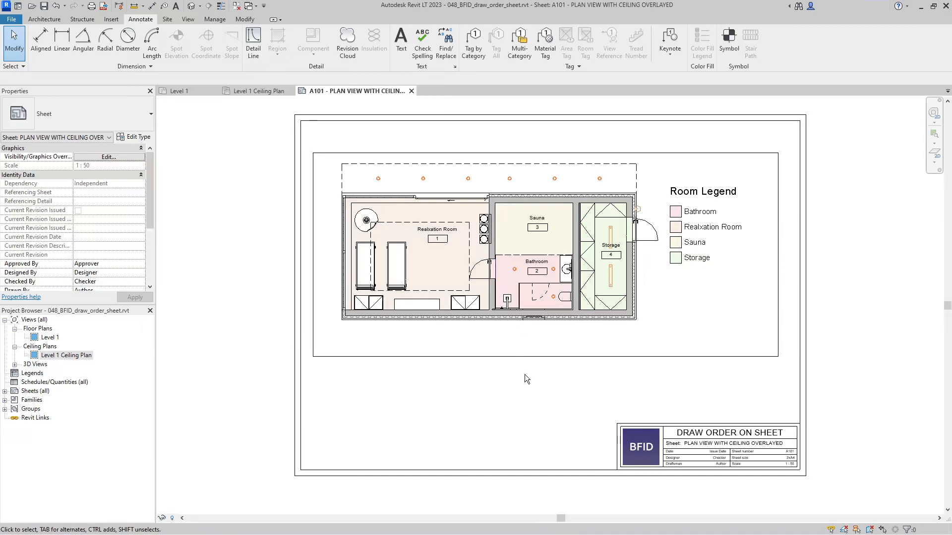
{"action": "mouse_move", "coordinate": [515, 374]}
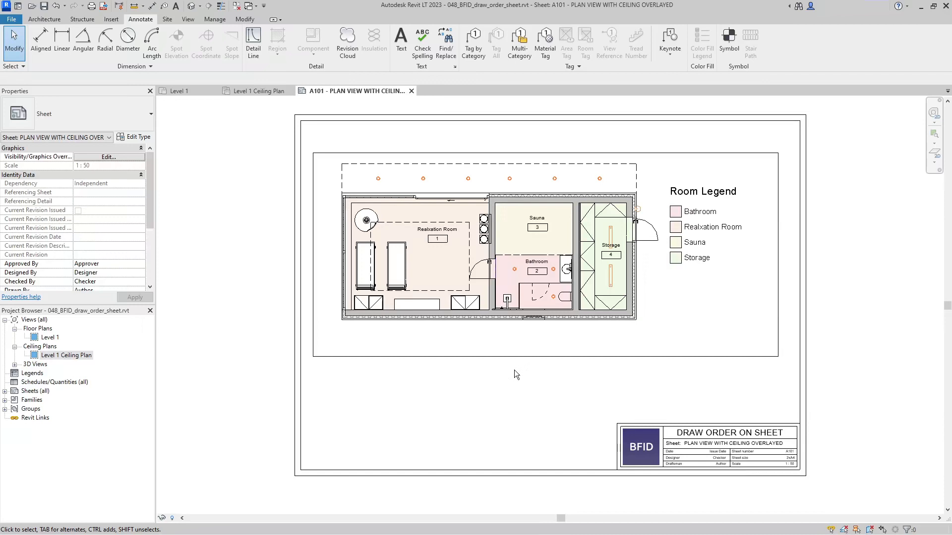
{"action": "mouse_move", "coordinate": [494, 395]}
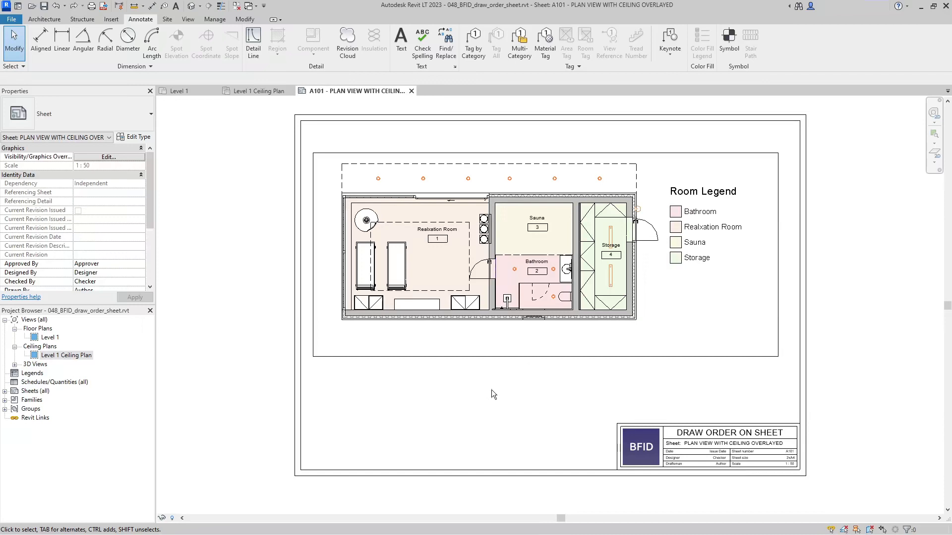
{"action": "mouse_move", "coordinate": [532, 319]}
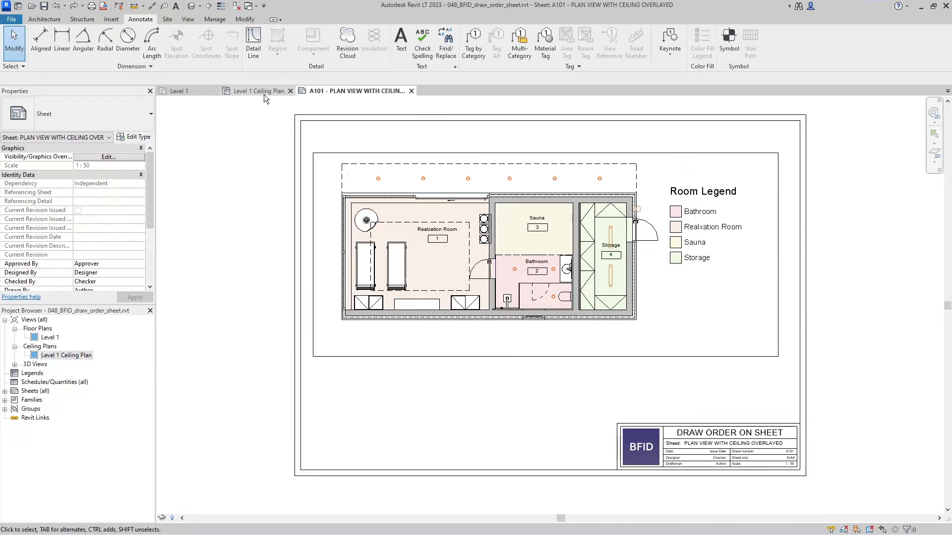
Hide doors, windows and curtain panels via Visibility/Graphics in the ceiling plan, then return to A101.
{"action": "left_click", "coordinate": [260, 90]}
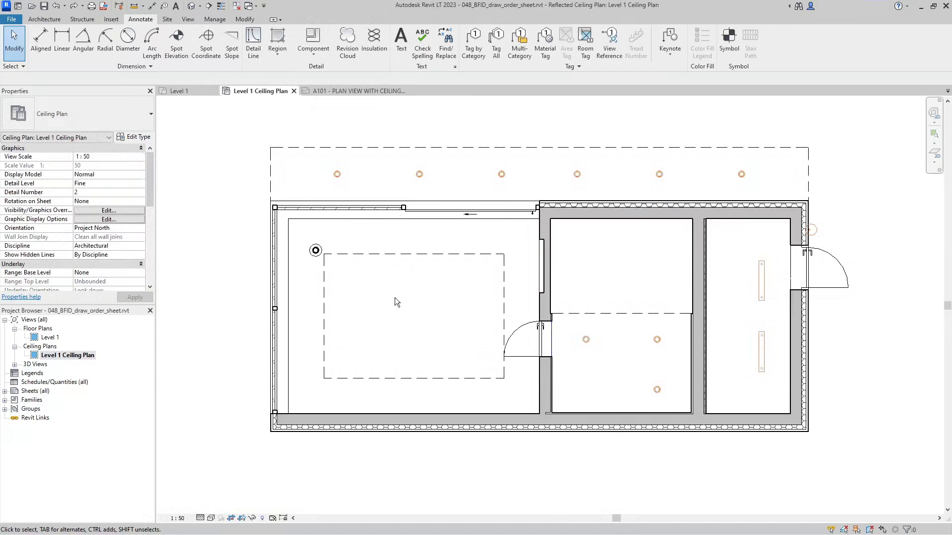
{"action": "left_click", "coordinate": [108, 211]}
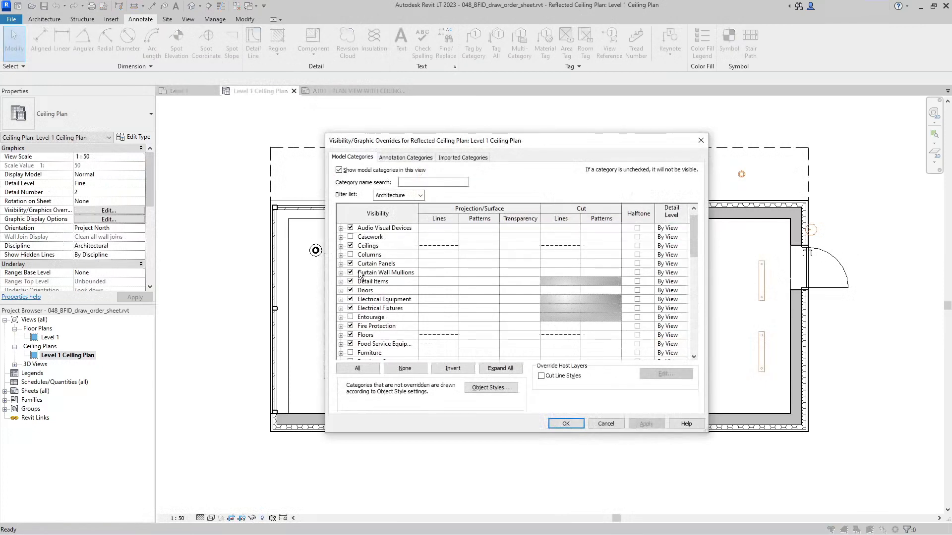
{"action": "left_click", "coordinate": [365, 290]}
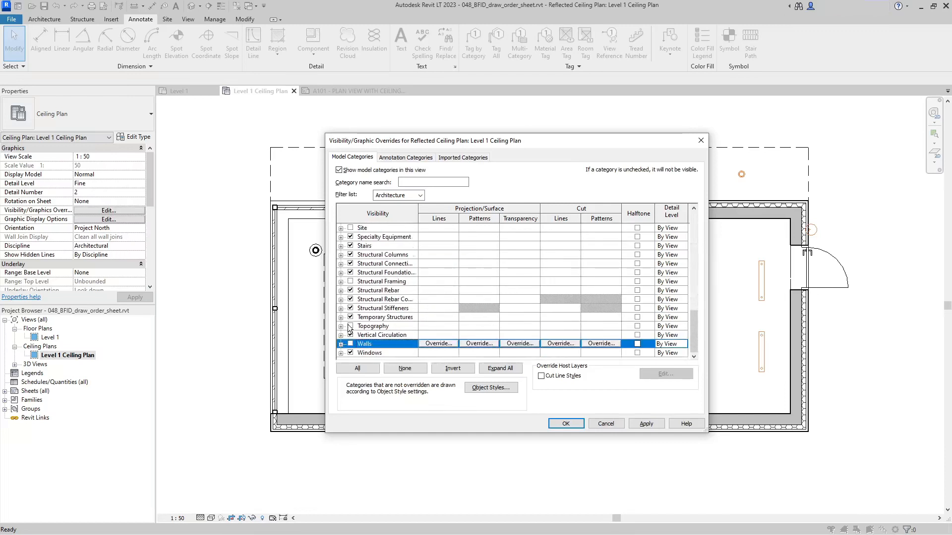
{"action": "left_click", "coordinate": [368, 353]}
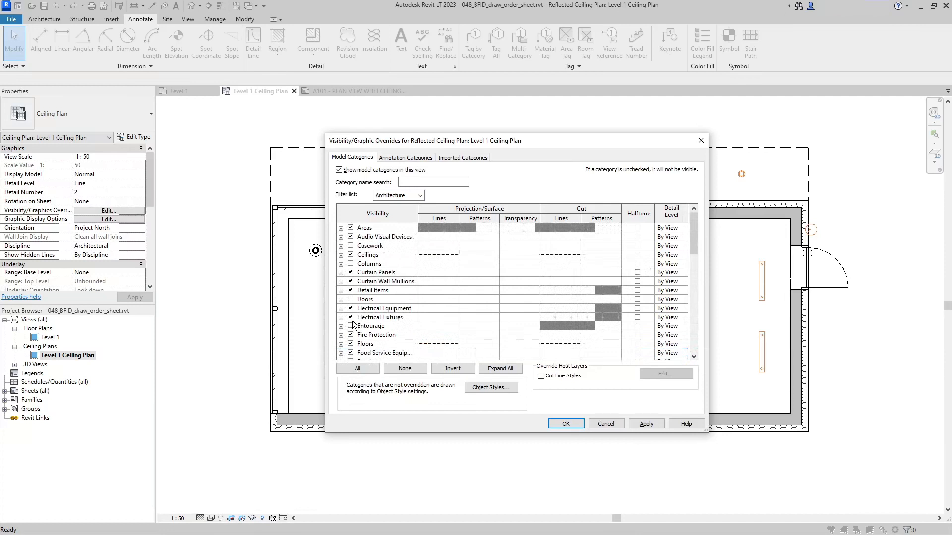
{"action": "left_click", "coordinate": [376, 272]}
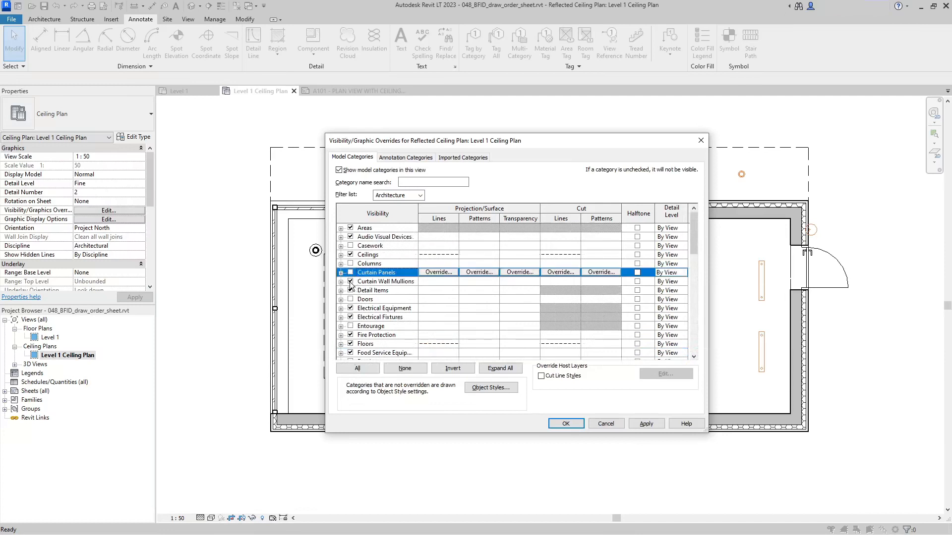
{"action": "left_click", "coordinate": [565, 423]}
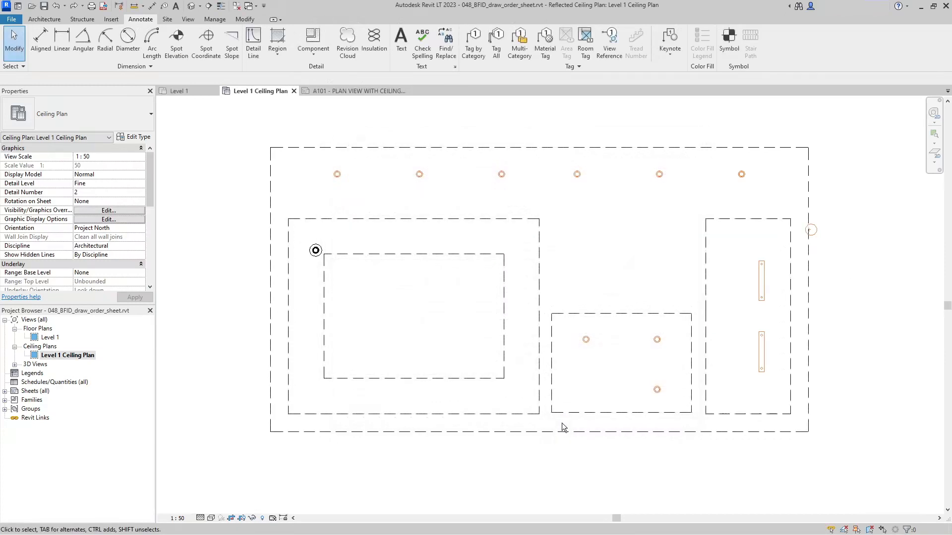
{"action": "left_click", "coordinate": [280, 91]}
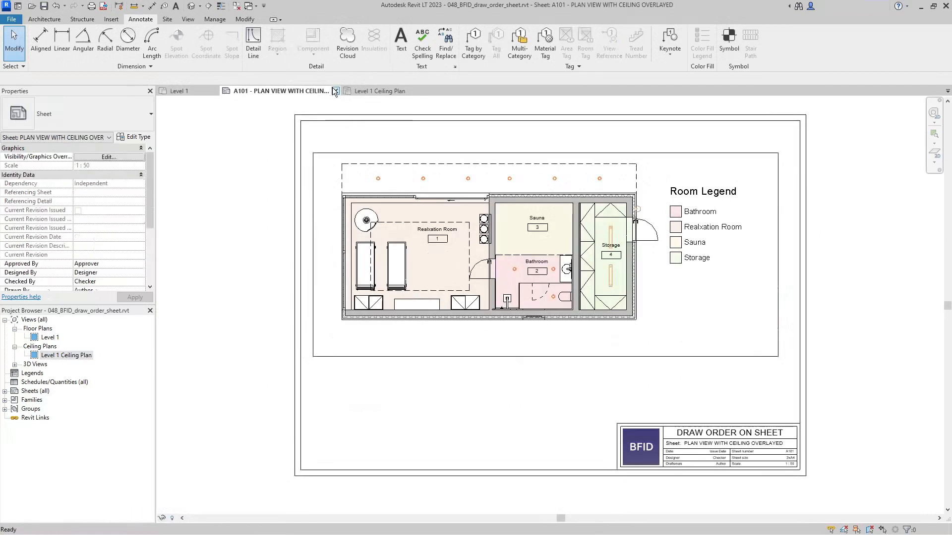